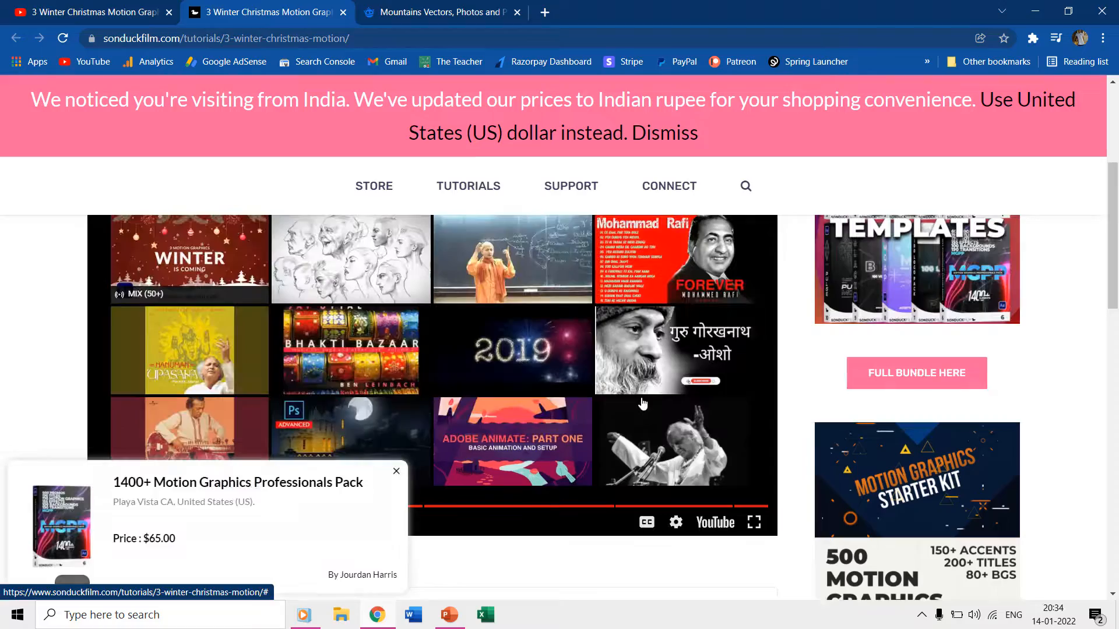
{"action": "mouse_move", "coordinate": [448, 614]}
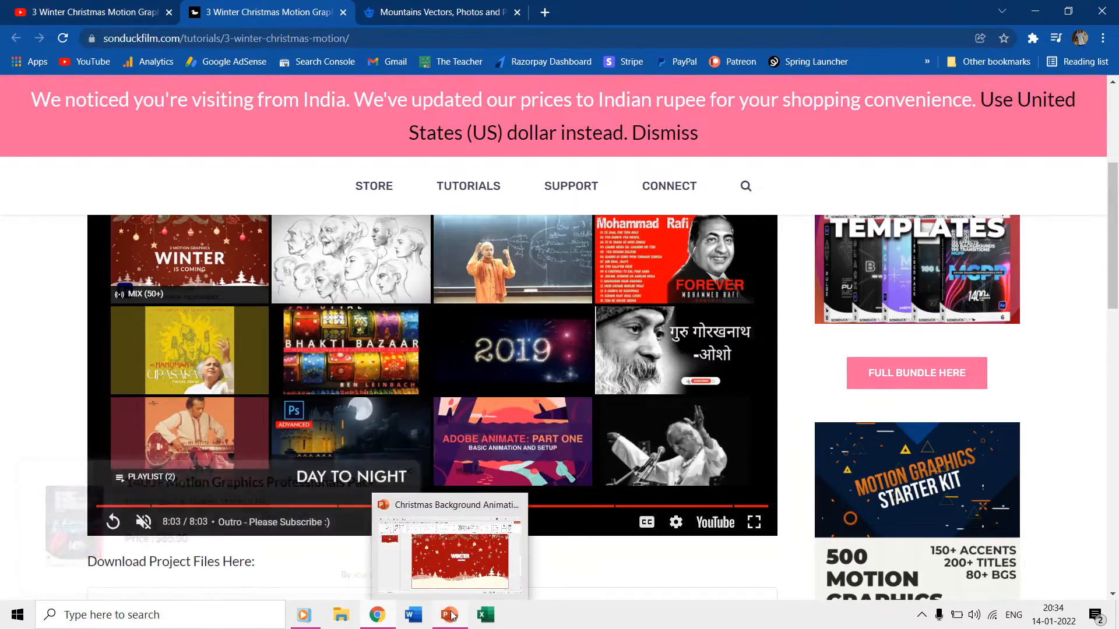
Switch to the Christmas presentation and show the Selection Pane and Animation Pane side by side
{"action": "left_click", "coordinate": [448, 557]}
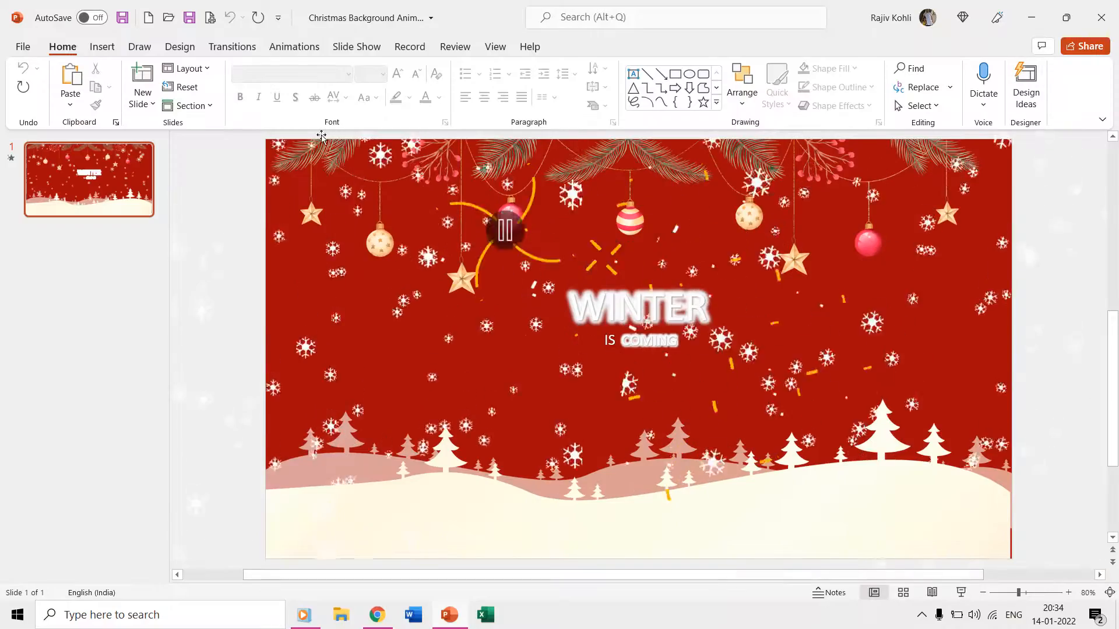
{"action": "left_click", "coordinate": [919, 106]}
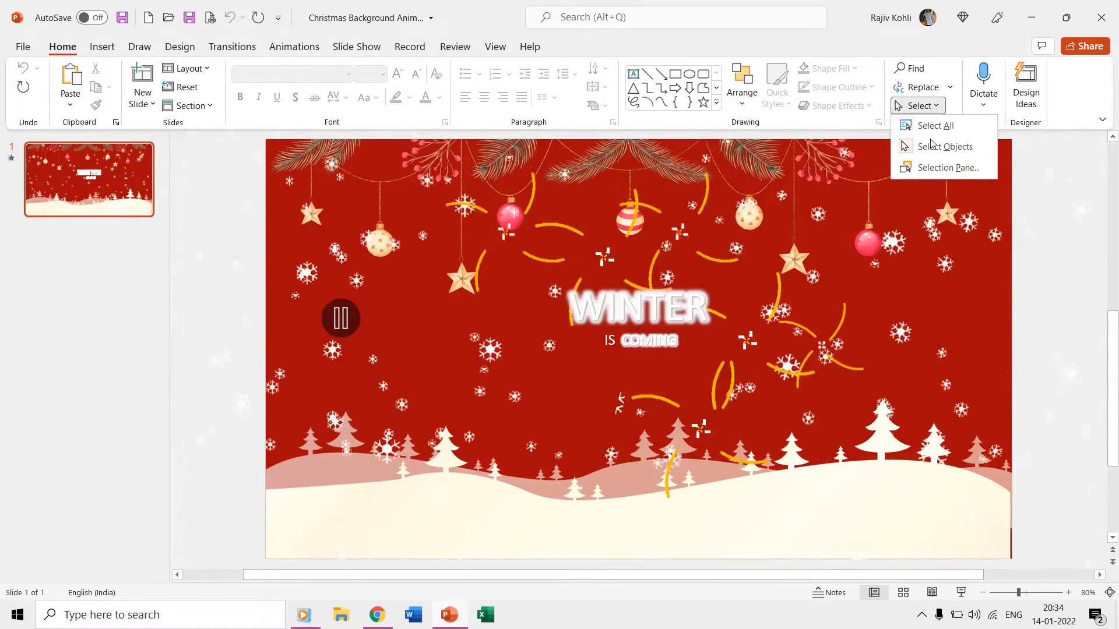
{"action": "left_click", "coordinate": [946, 167]}
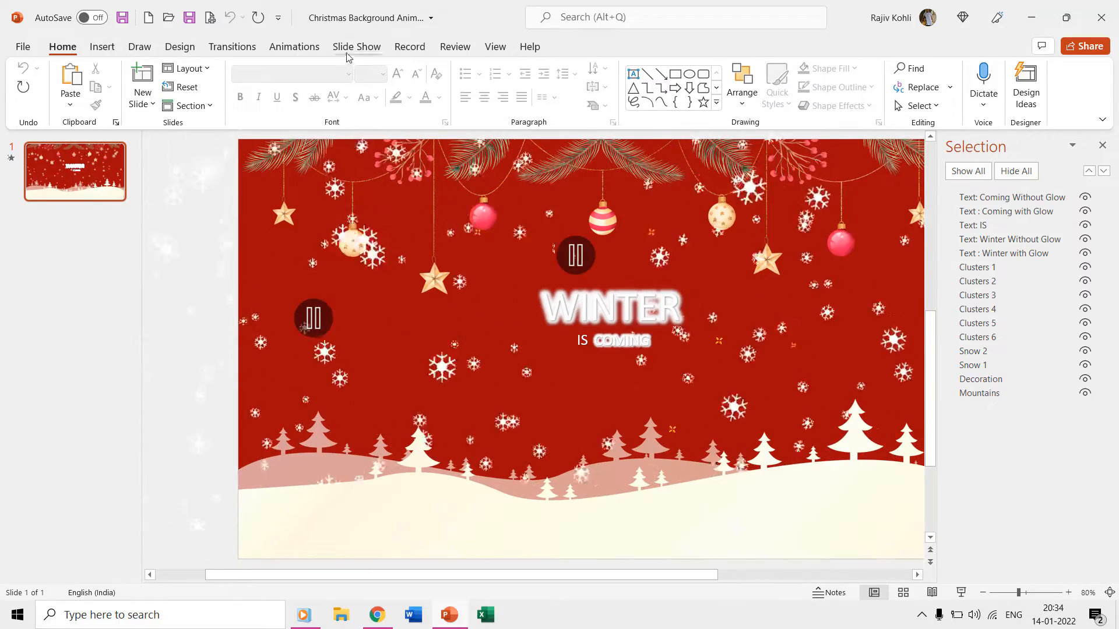
{"action": "left_click", "coordinate": [294, 46]}
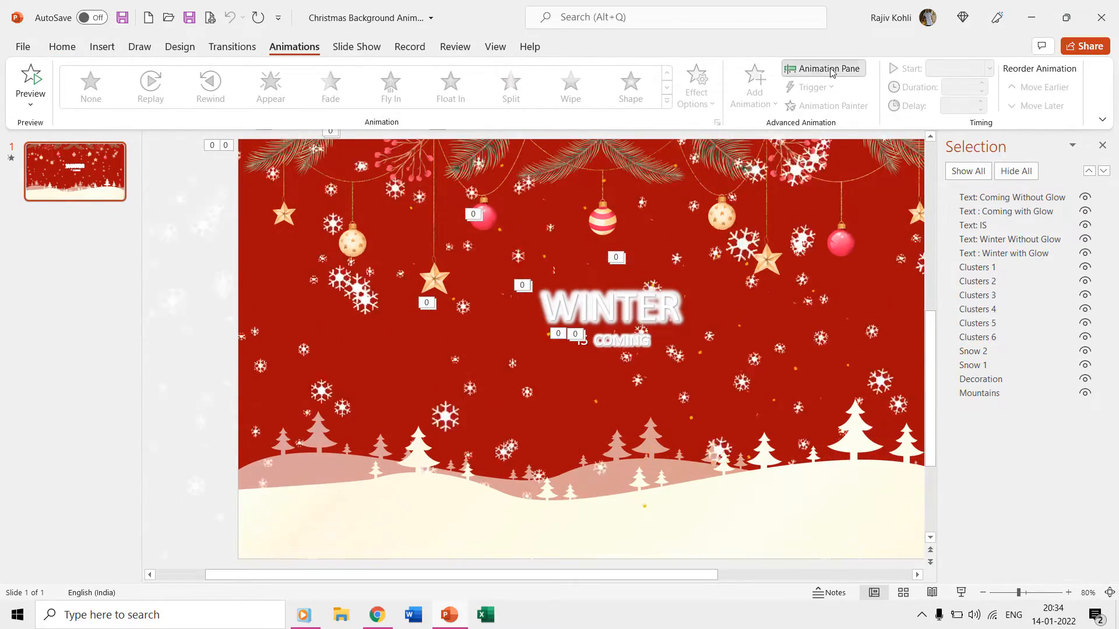
{"action": "left_click", "coordinate": [821, 69]}
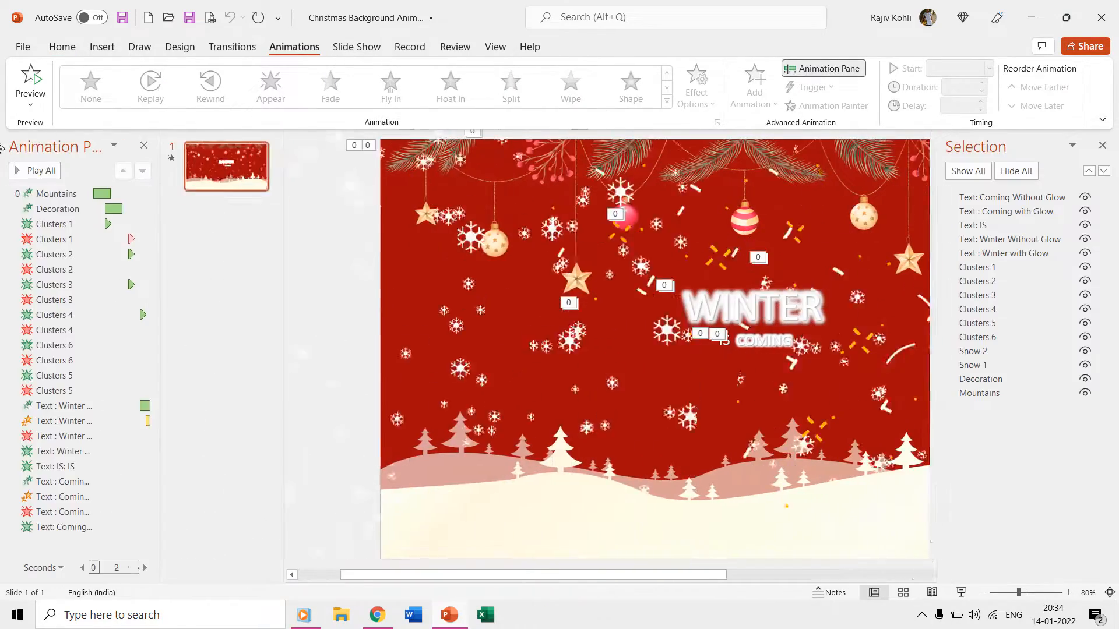
{"action": "left_click", "coordinate": [51, 314]}
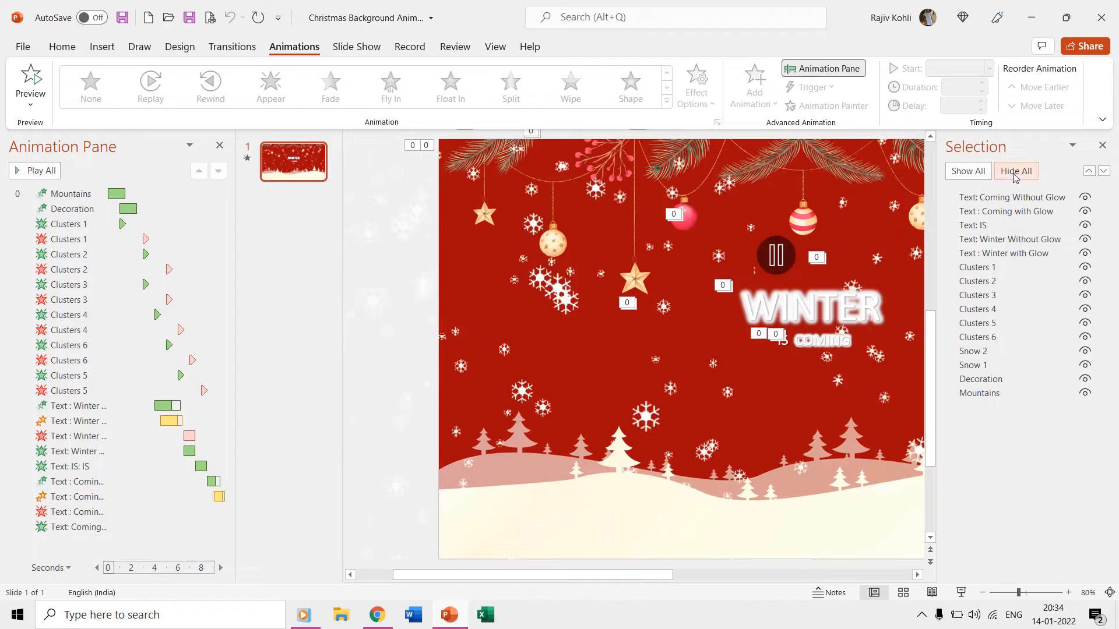
Hide all slide objects except Mountains, then jump to the Freepik mountain vector search
{"action": "left_click", "coordinate": [1015, 171]}
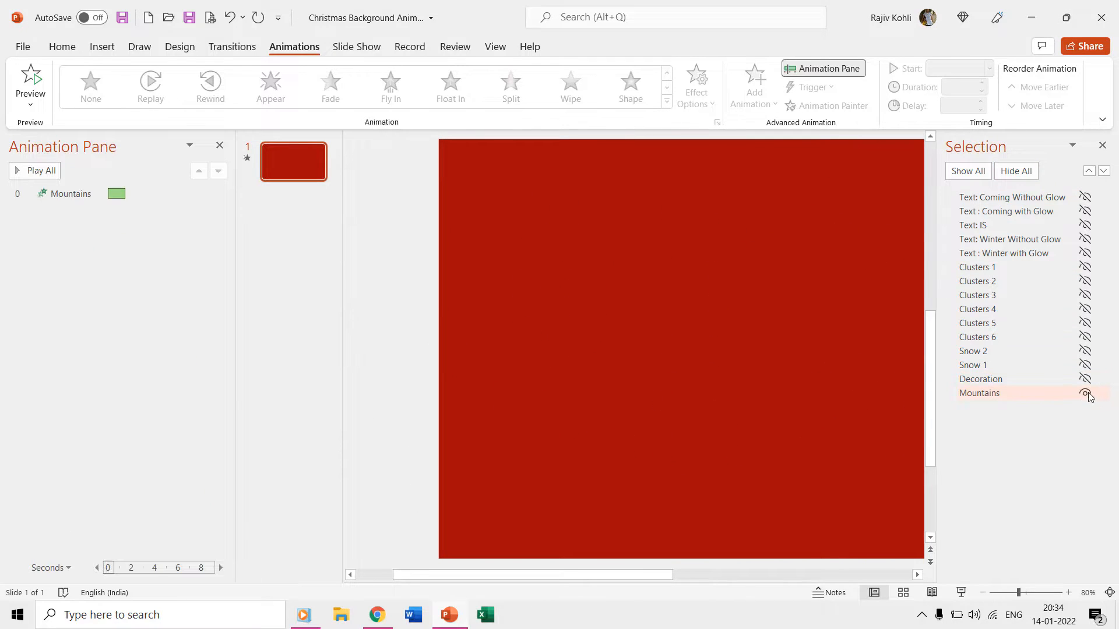
{"action": "left_click", "coordinate": [1085, 393]}
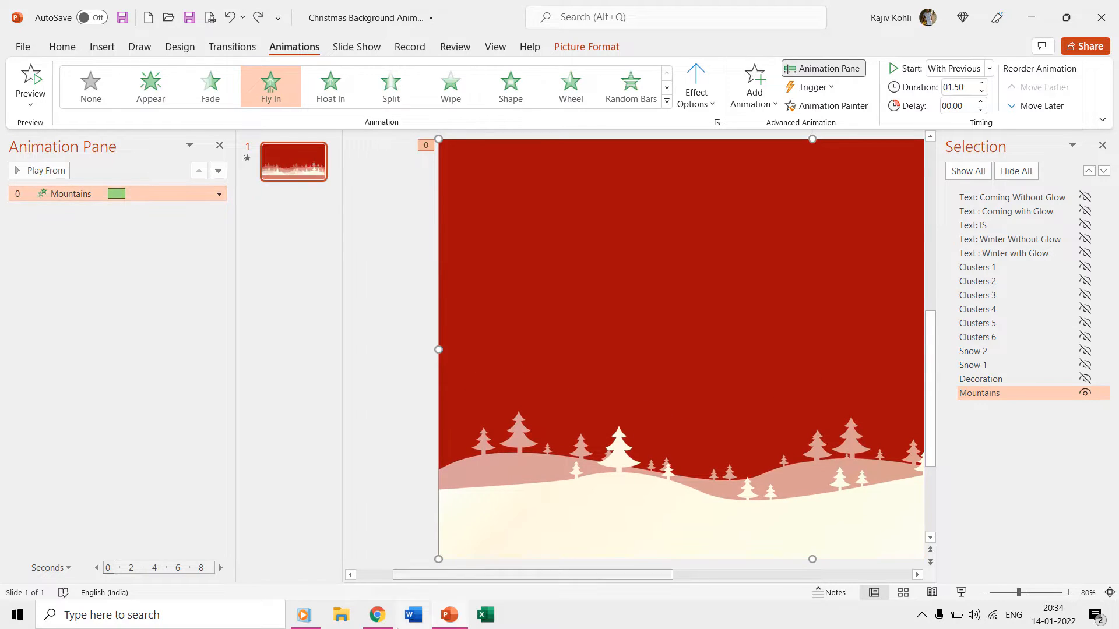
{"action": "left_click", "coordinate": [377, 615]}
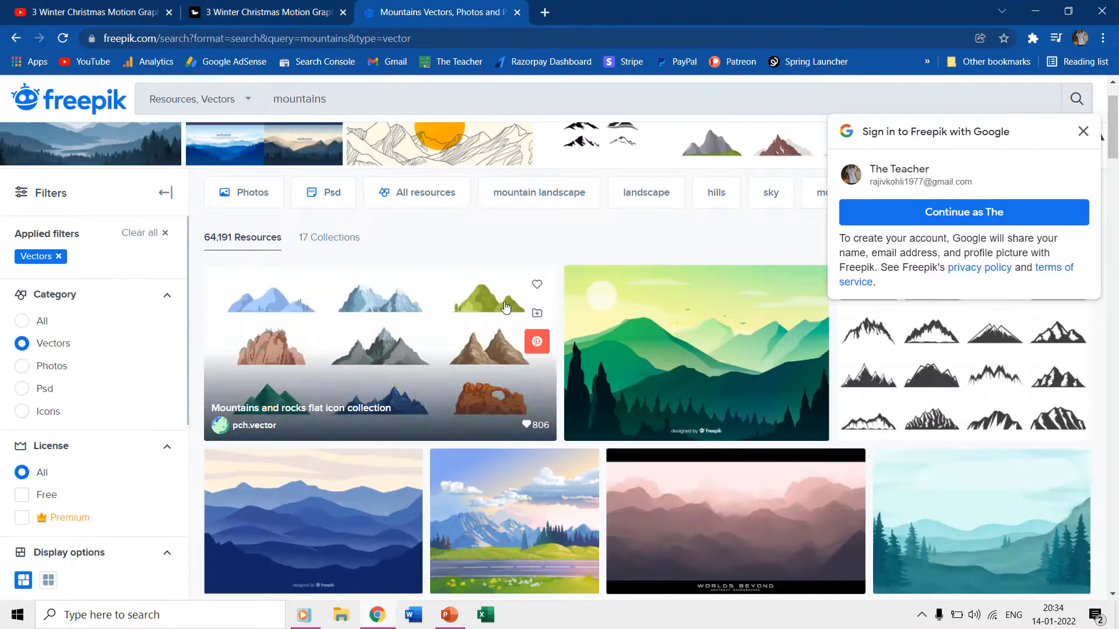
Scroll through the Freepik mountain vector results
{"action": "scroll", "scroll_direction": "down", "scroll_amount": 3}
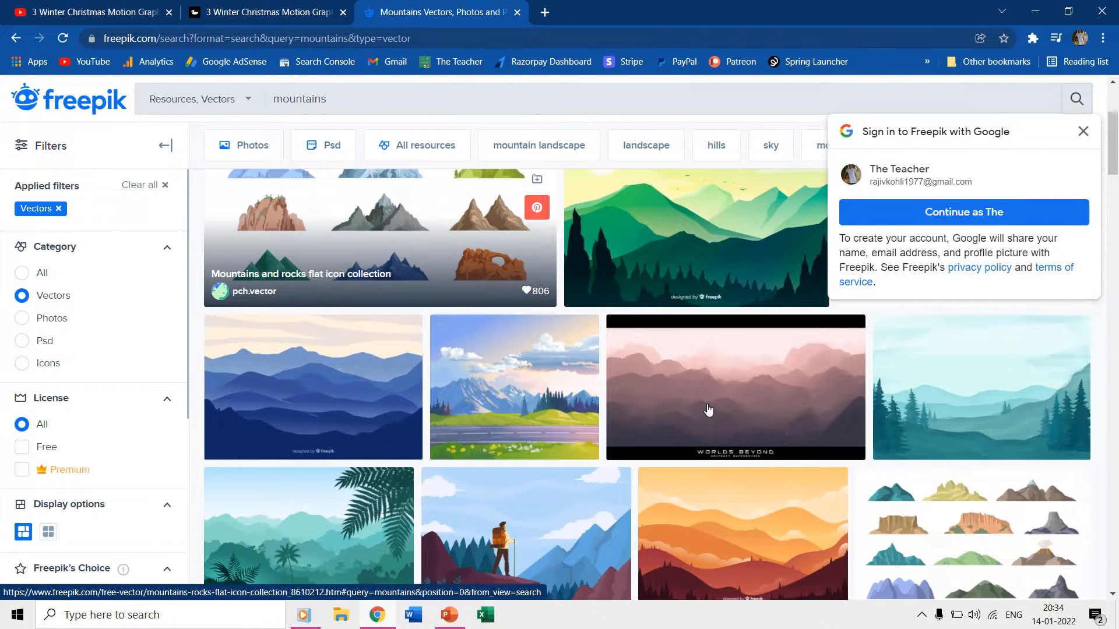
{"action": "scroll", "scroll_direction": "down", "scroll_amount": 3}
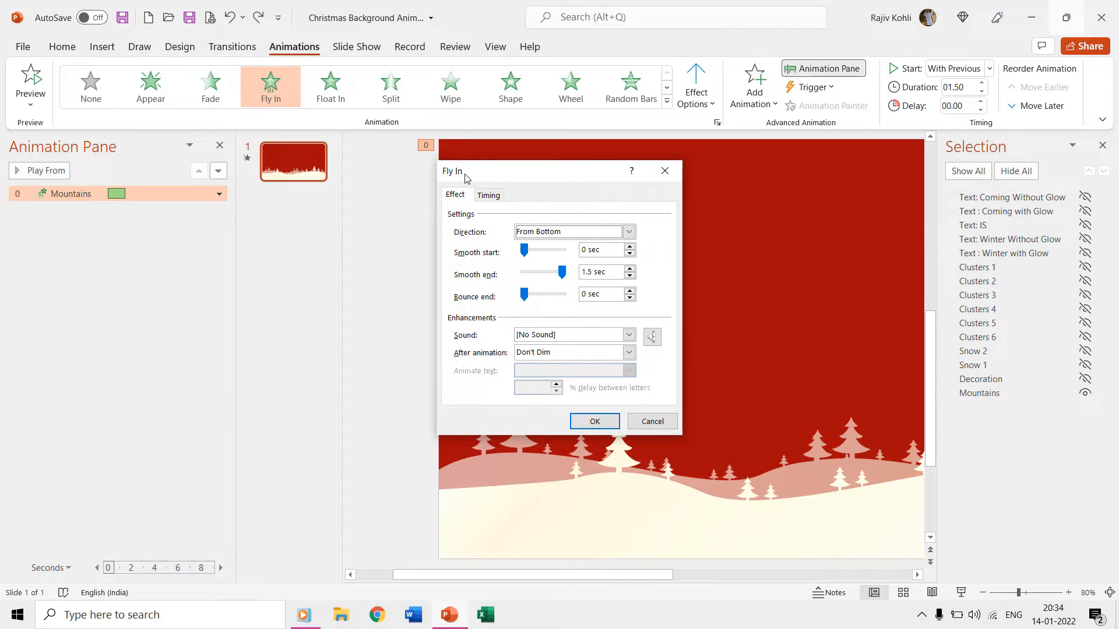
Keep the Mountains Fly In from the bottom, With Previous, 1.5 seconds, and confirm
{"action": "left_click", "coordinate": [627, 231]}
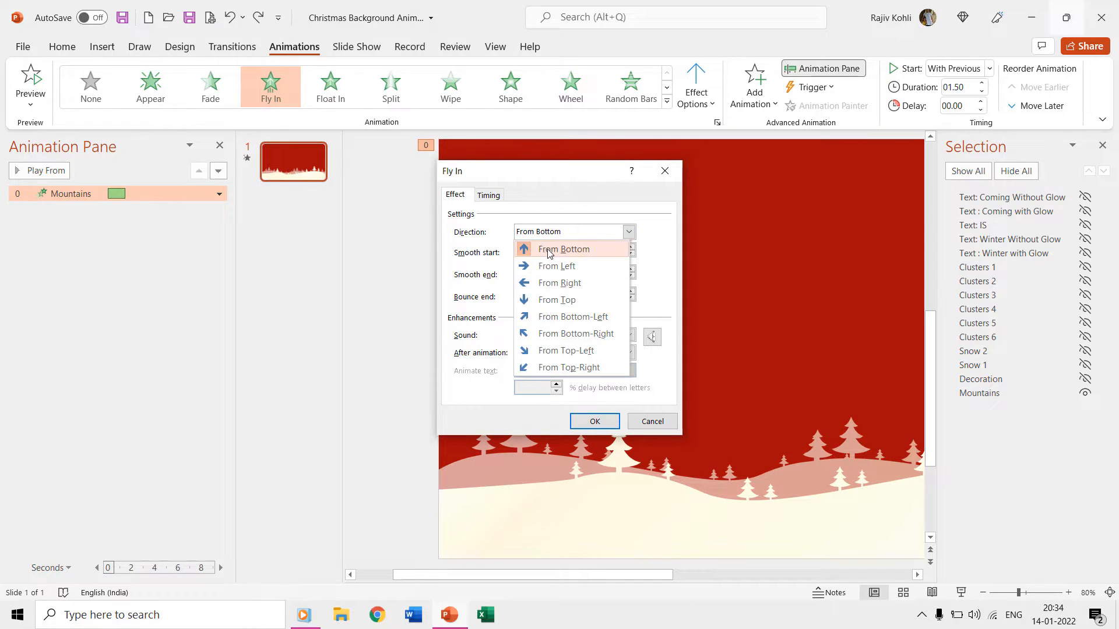
{"action": "left_click", "coordinate": [563, 249]}
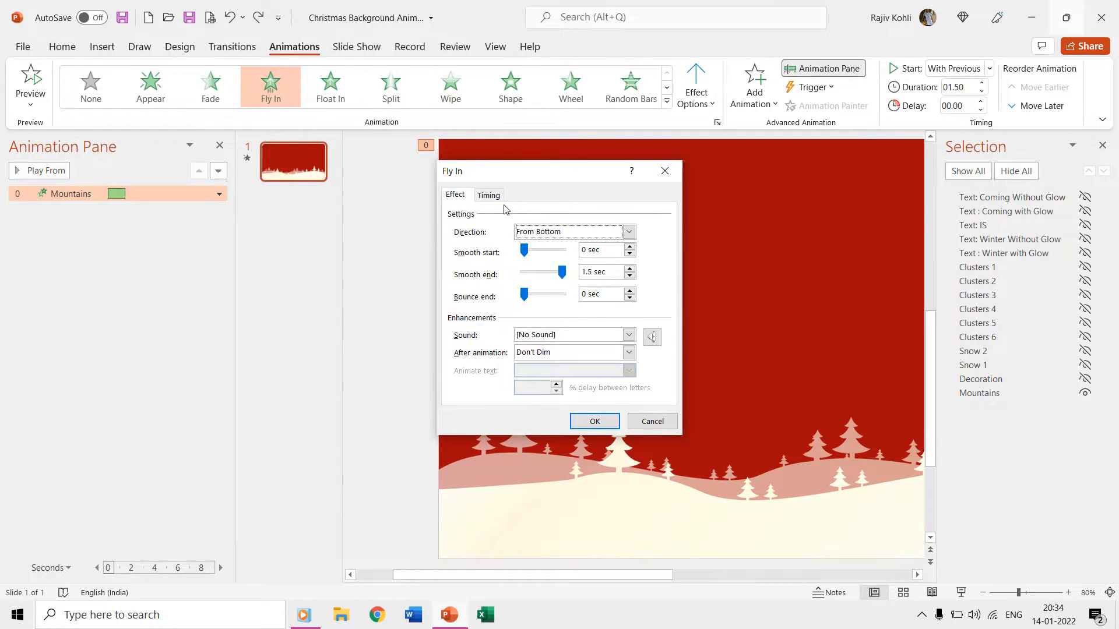
{"action": "left_click", "coordinate": [488, 194]}
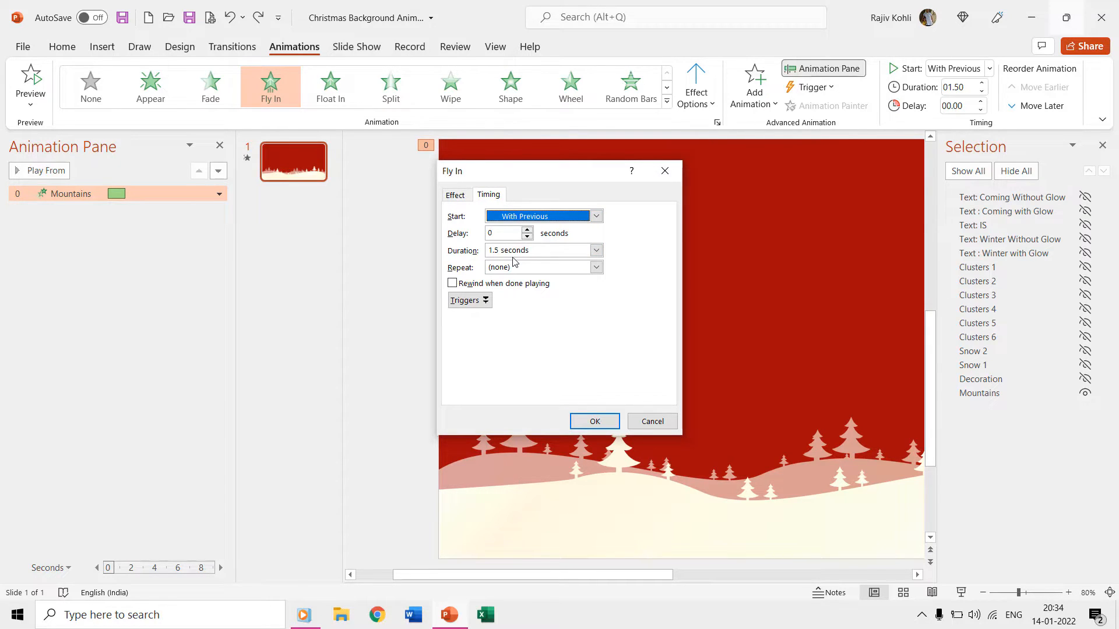
{"action": "mouse_move", "coordinate": [594, 421]}
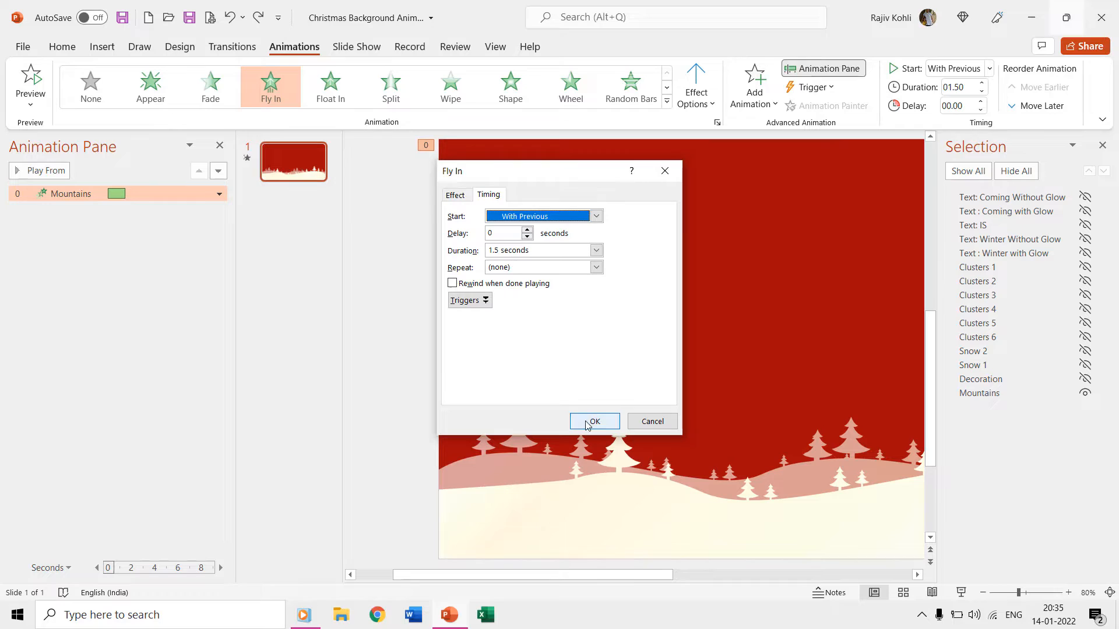
{"action": "left_click", "coordinate": [594, 421]}
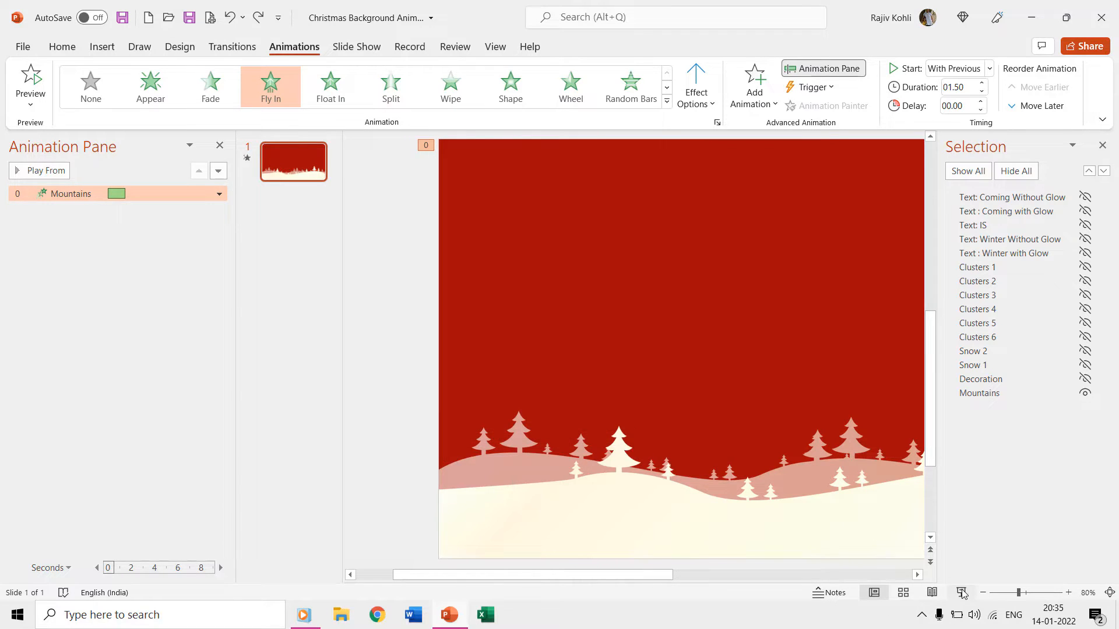
{"action": "mouse_move", "coordinate": [866, 539]}
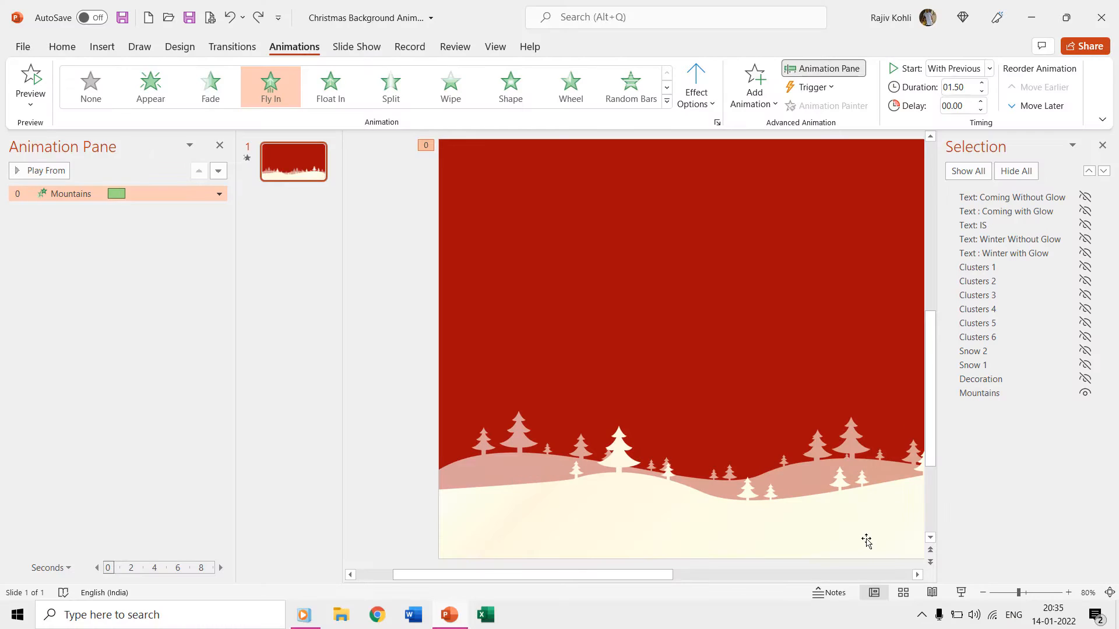
{"action": "mouse_move", "coordinate": [337, 193]}
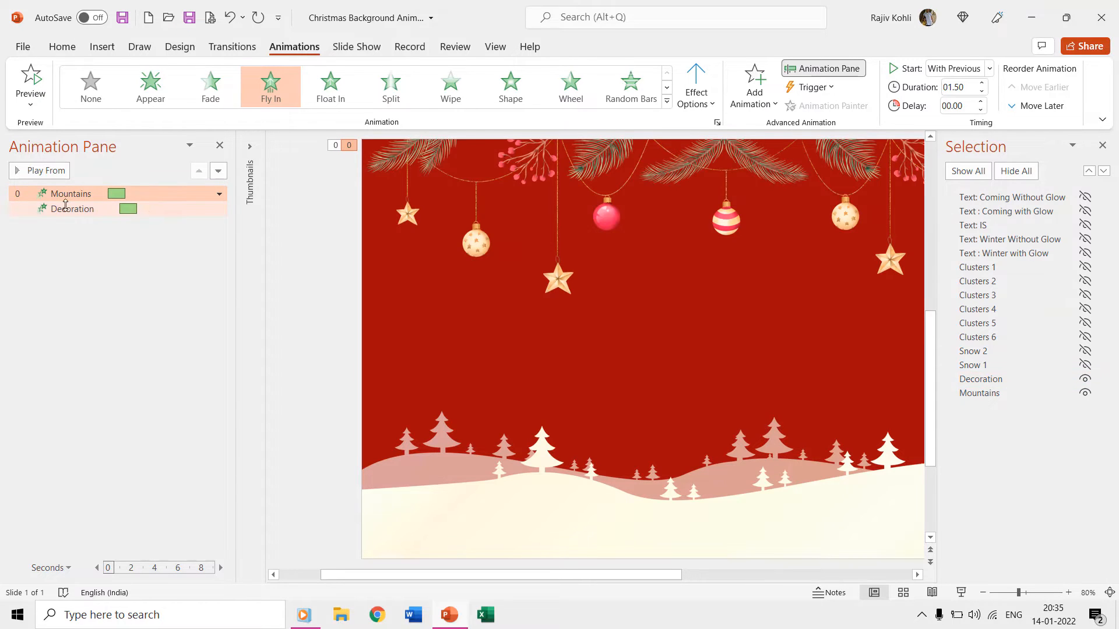
Review Decoration's Fly In from top with 1-second delay and 1.5-second duration, then hide Decoration
{"action": "double_click", "coordinate": [71, 208]}
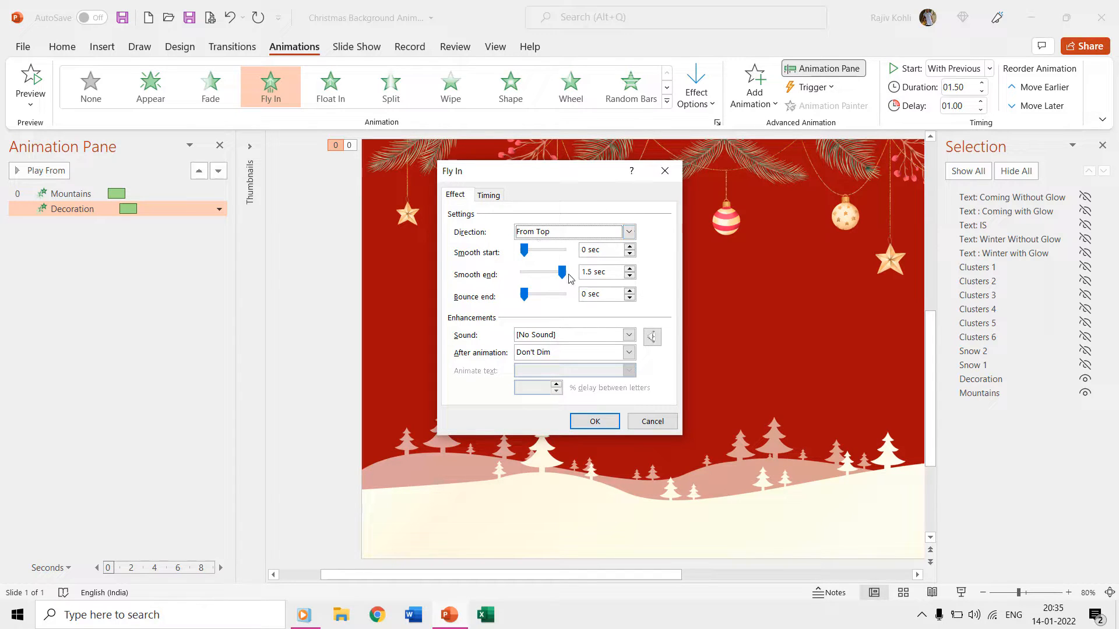
{"action": "mouse_move", "coordinate": [491, 195]}
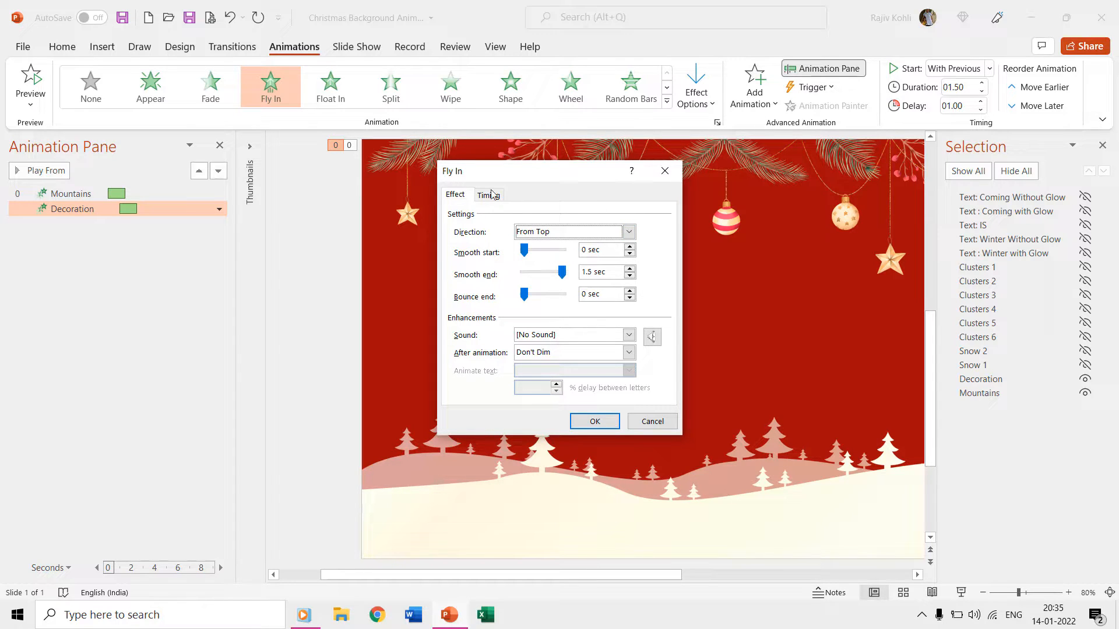
{"action": "left_click", "coordinate": [488, 195]}
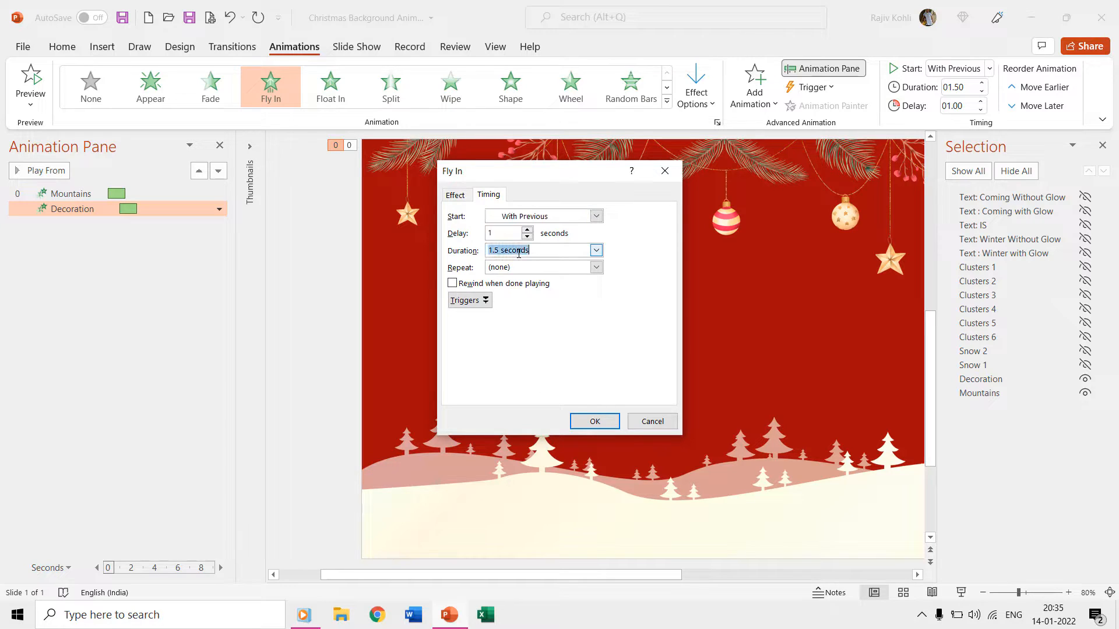
{"action": "left_click", "coordinate": [593, 420]}
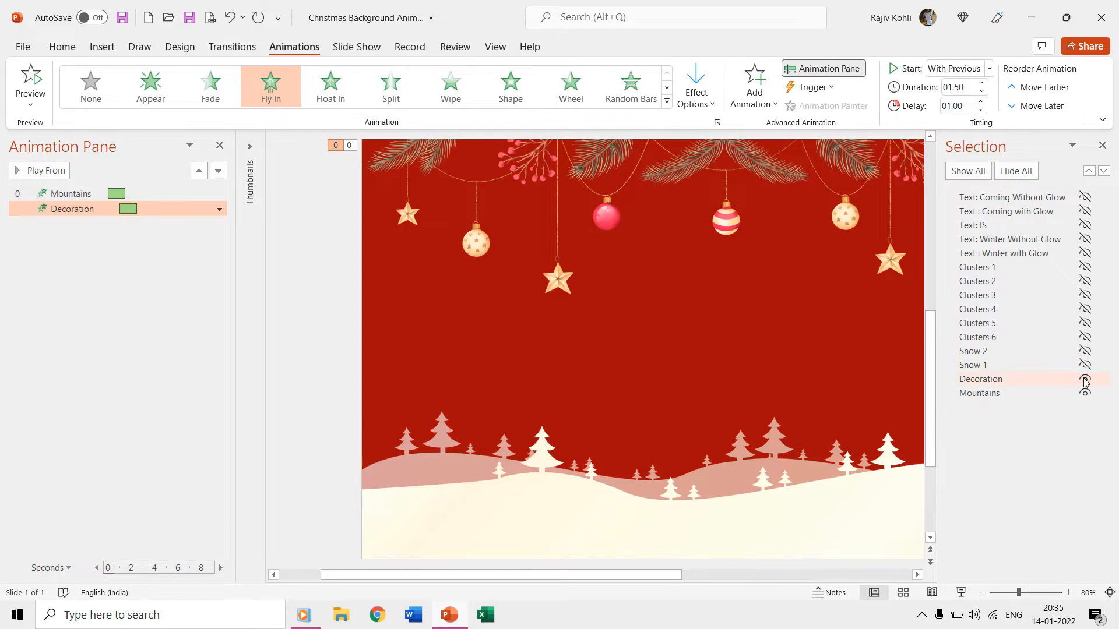
{"action": "left_click", "coordinate": [1085, 350]}
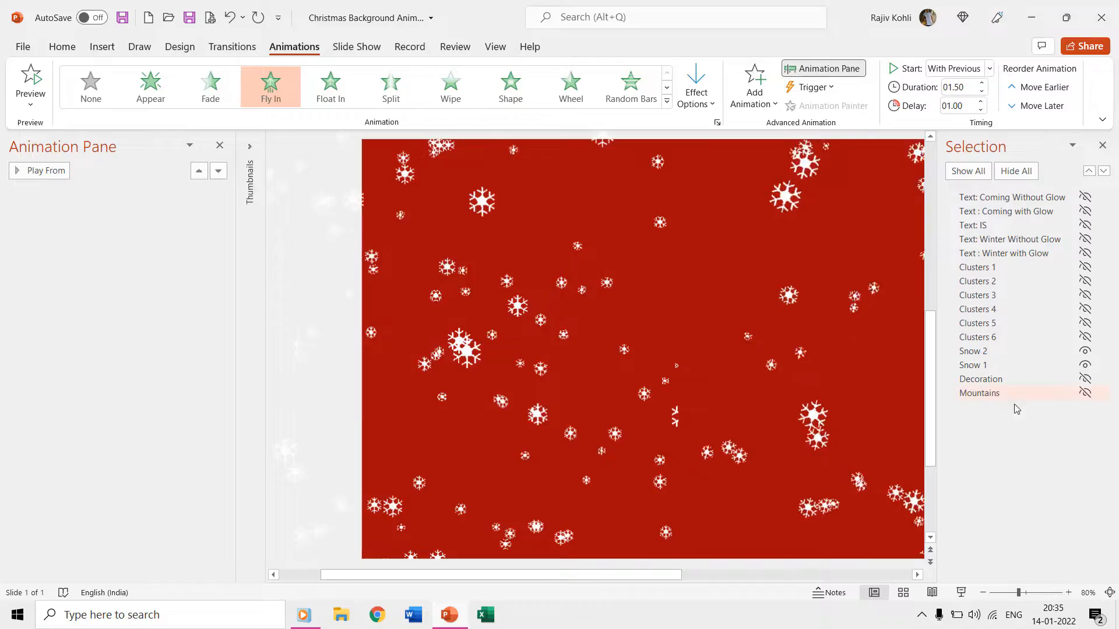
Hide the Mountains layer so only the six Clusters layers remain visible
{"action": "left_click", "coordinate": [1084, 393]}
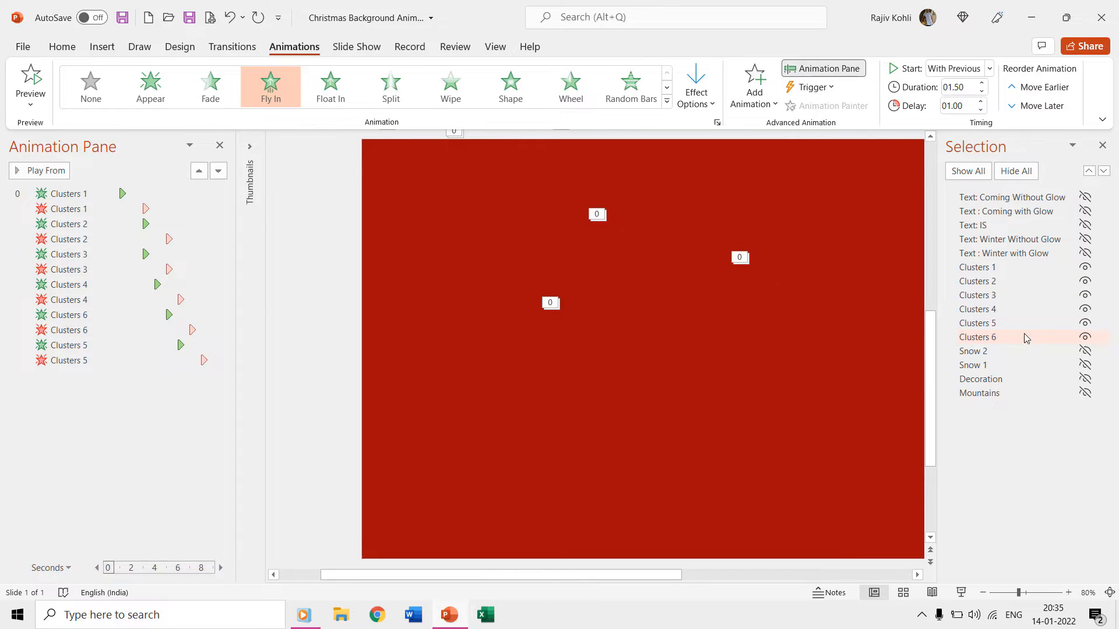
Check a Clusters Disappear effect's settings, show all layers, then hide them all again
{"action": "double_click", "coordinate": [69, 193]}
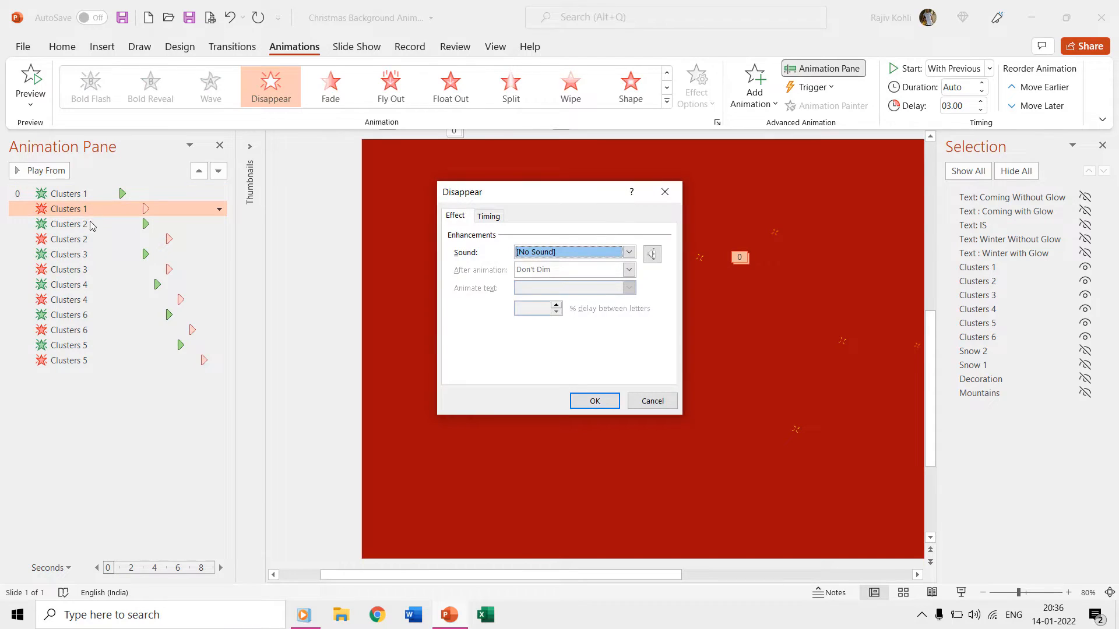
{"action": "left_click", "coordinate": [593, 400]}
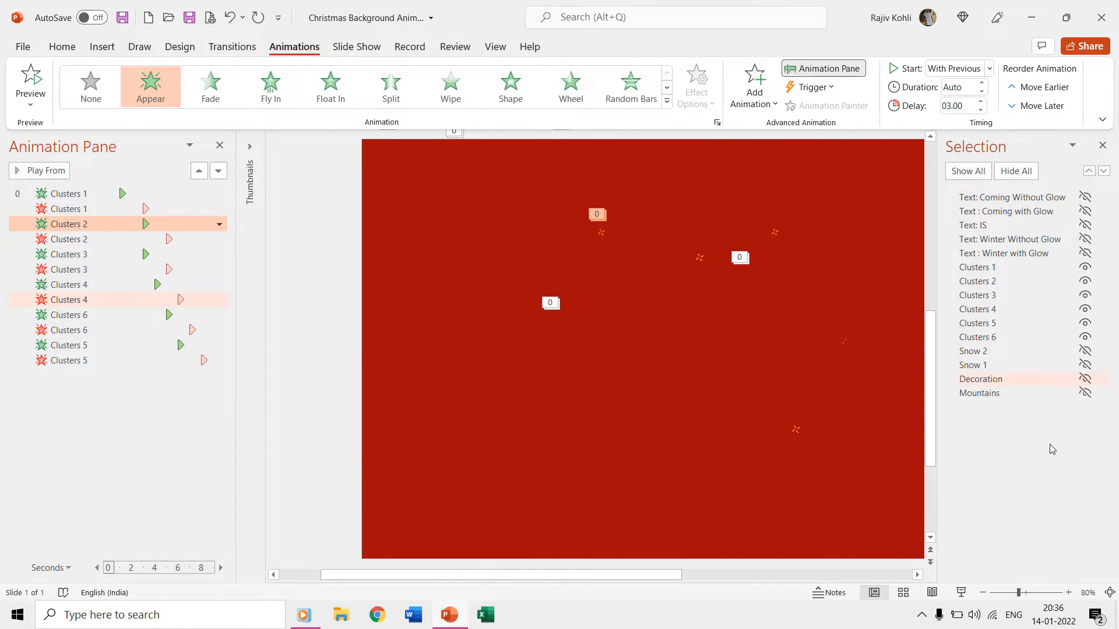
{"action": "left_click", "coordinate": [1084, 365]}
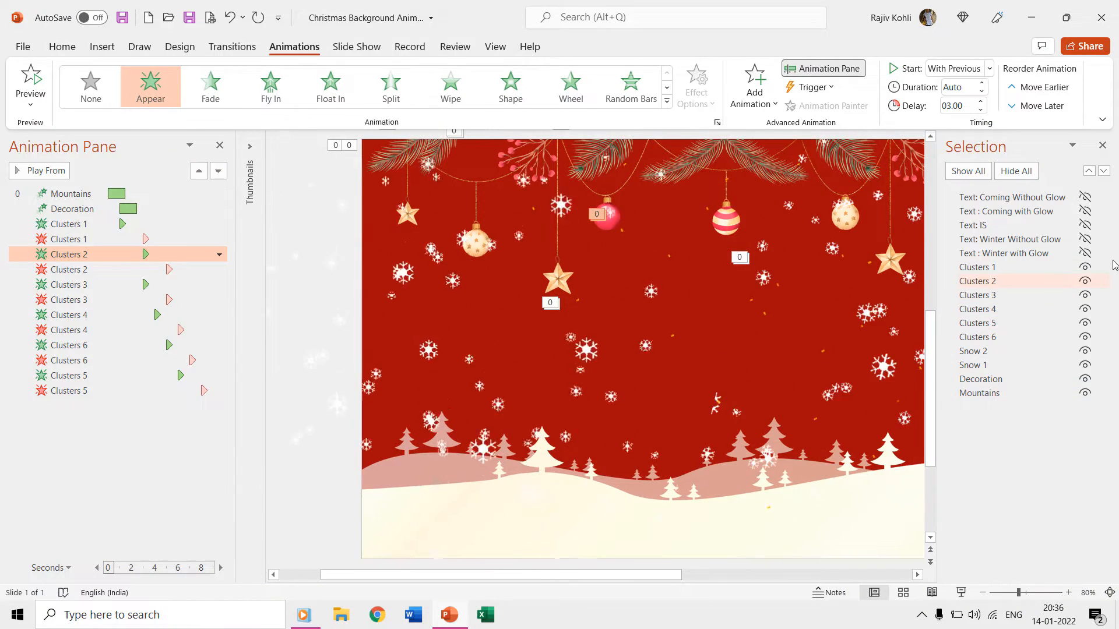
{"action": "left_click", "coordinate": [1015, 170]}
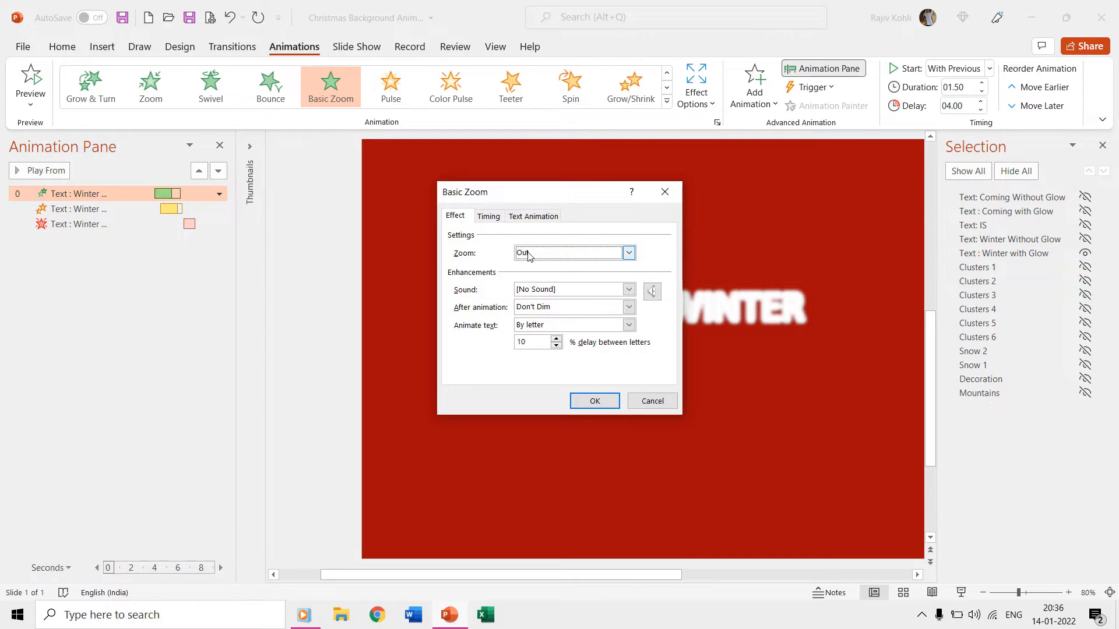
Keep the WINTER Basic Zoom set to Out by letter with 4-second delay, confirm and preview it
{"action": "left_click", "coordinate": [628, 325]}
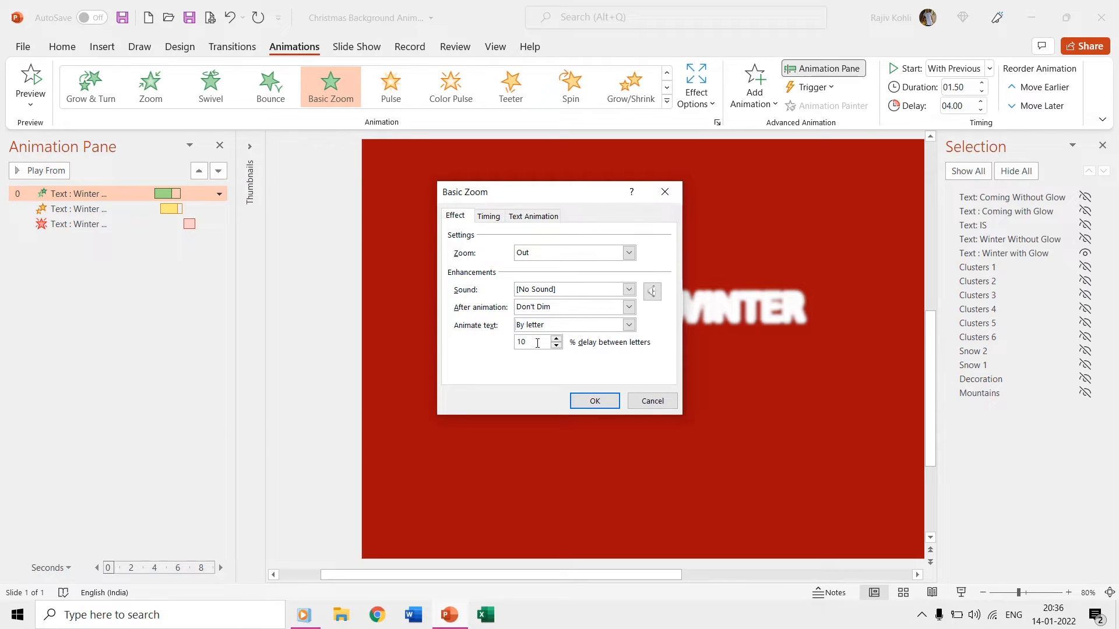
{"action": "left_click", "coordinate": [488, 215]}
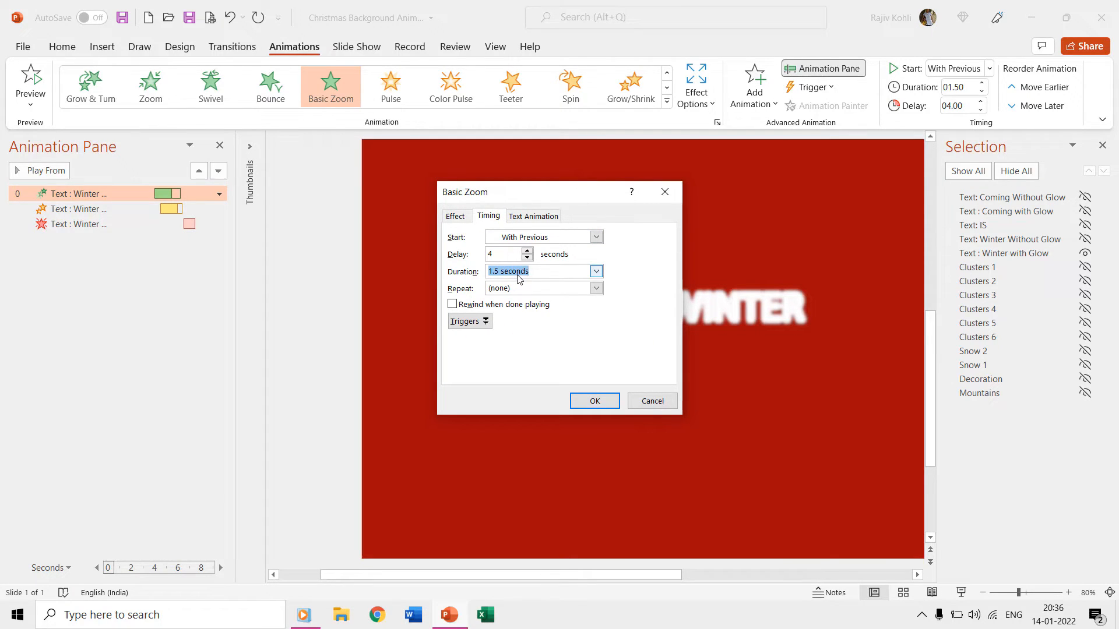
{"action": "left_click", "coordinate": [593, 400]}
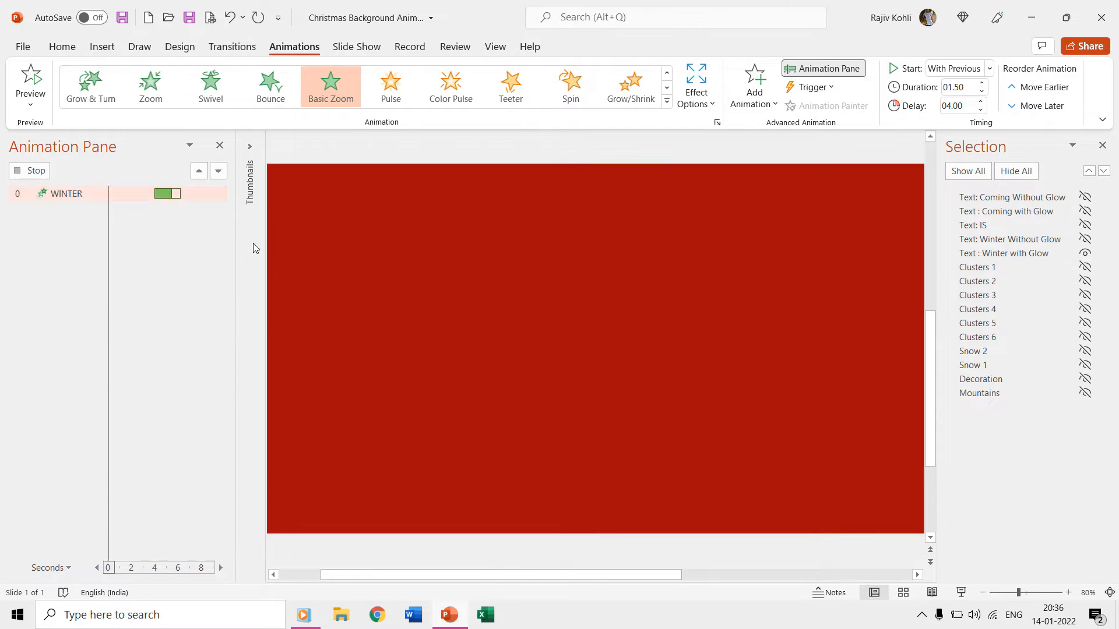
{"action": "double_click", "coordinate": [74, 209]}
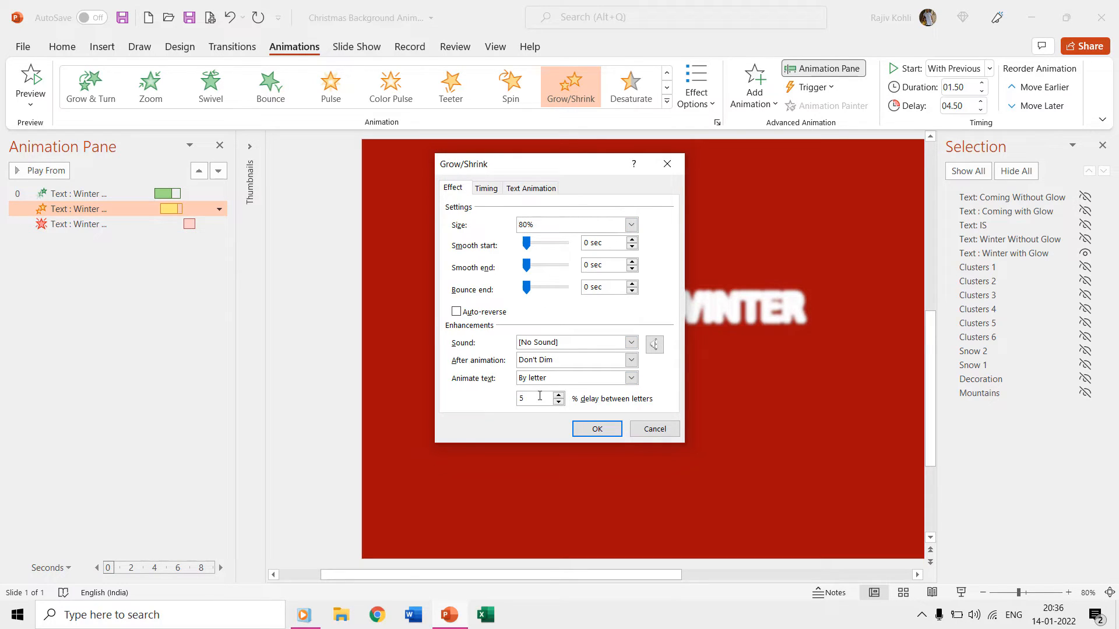
Review the WINTER Grow/Shrink timing (4.5-second delay, 1.5 seconds) and confirm to preview it
{"action": "left_click", "coordinate": [486, 188]}
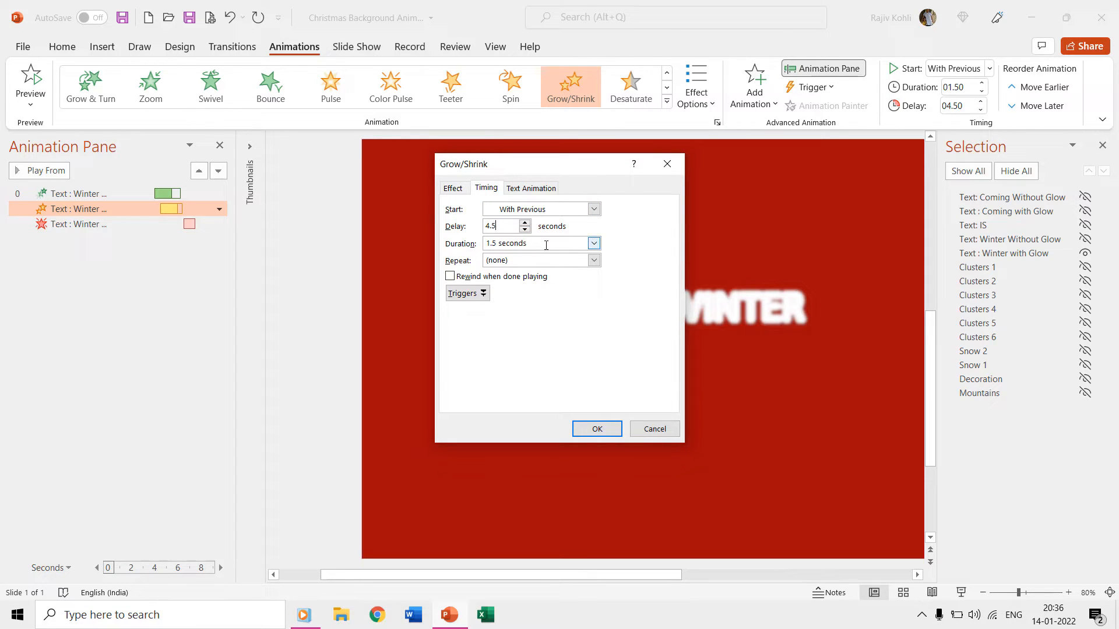
{"action": "left_click", "coordinate": [597, 428]}
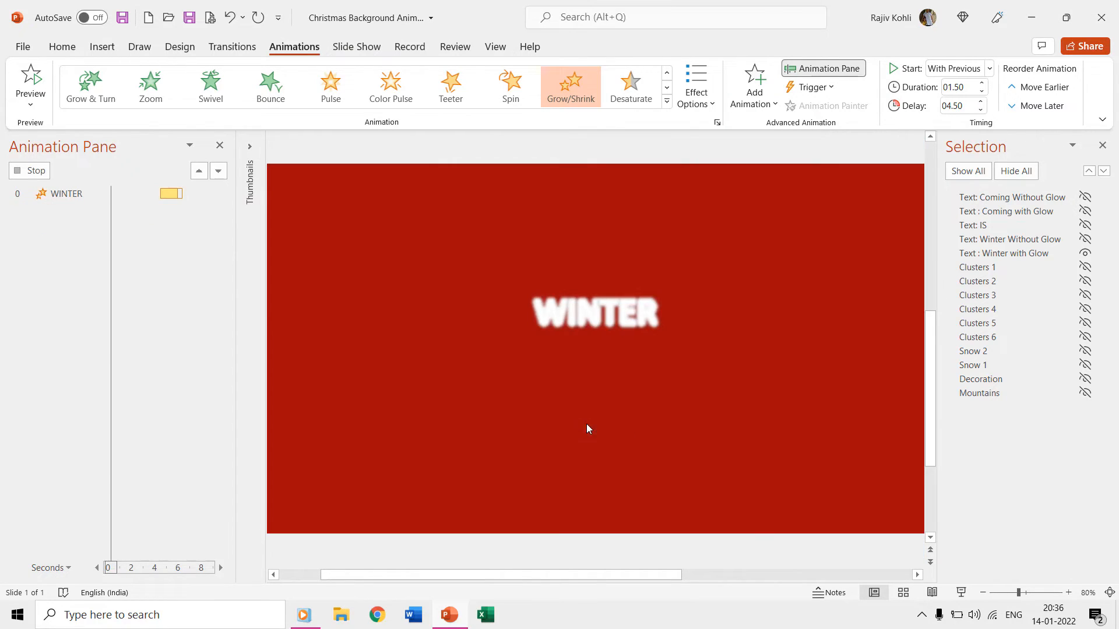
{"action": "double_click", "coordinate": [77, 224]}
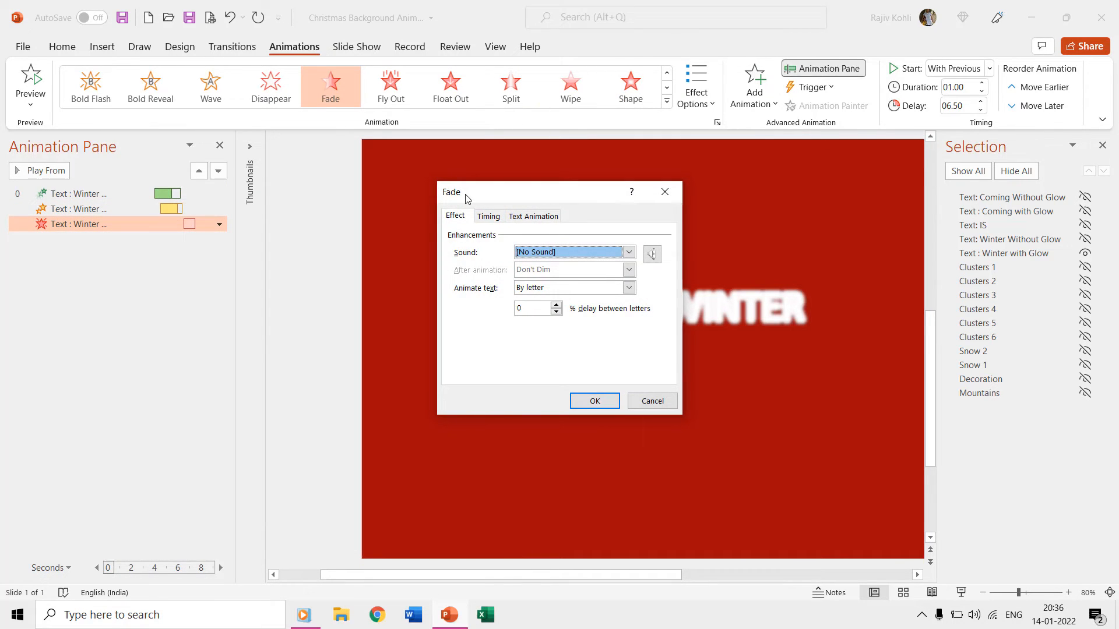
Check the WINTER Fade exit's 6.5-second delay, show the COMING layers, then show every layer
{"action": "left_click", "coordinate": [594, 400]}
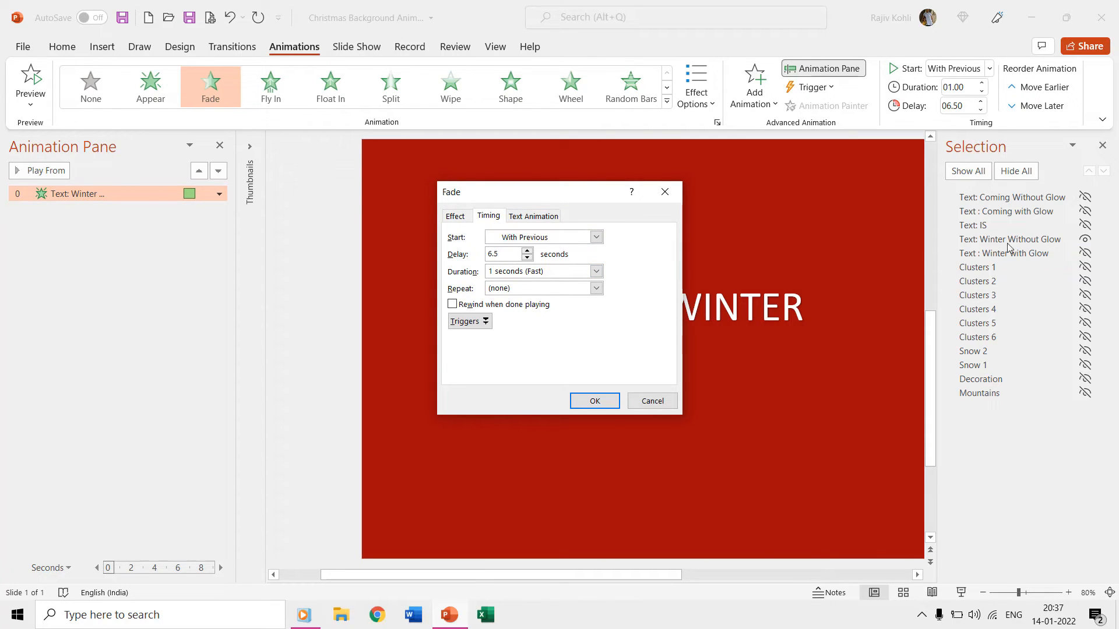
{"action": "left_click", "coordinate": [593, 399]}
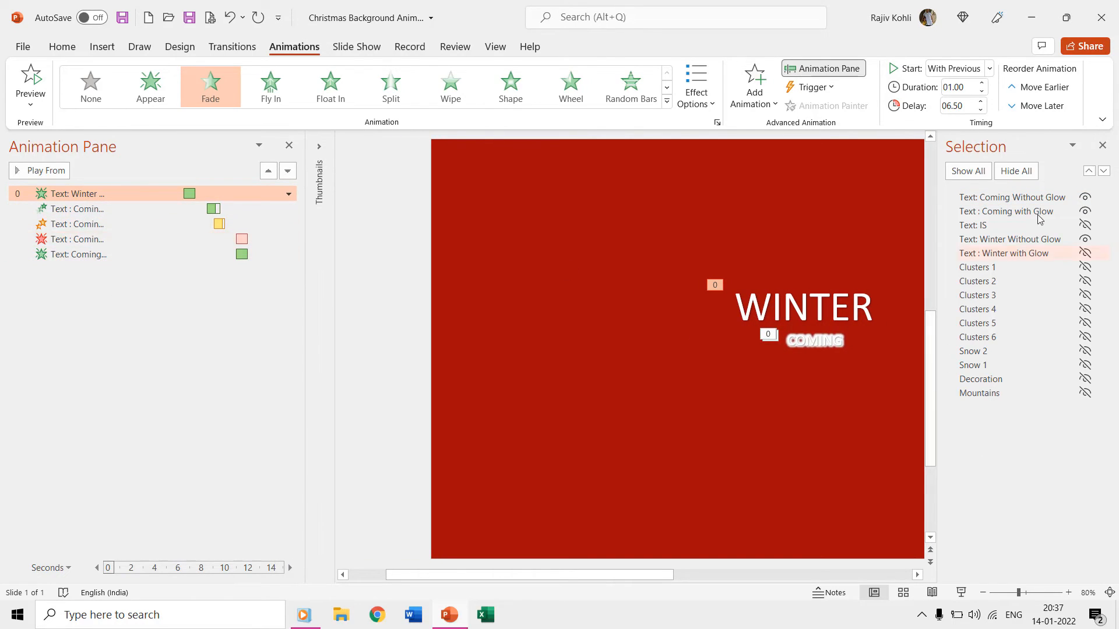
{"action": "left_click", "coordinate": [968, 171]}
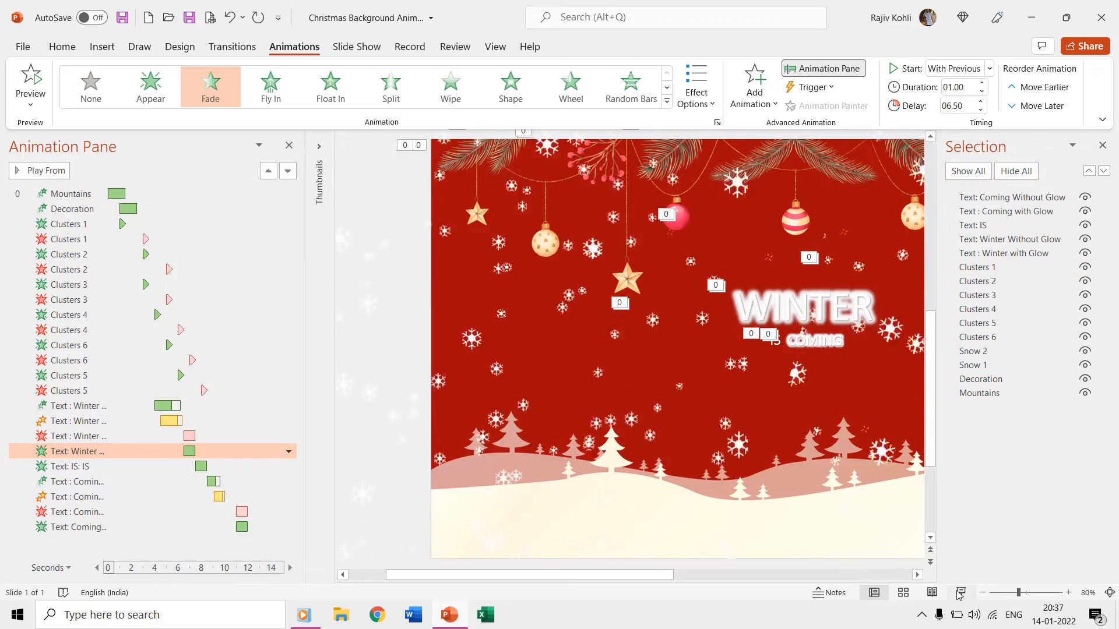